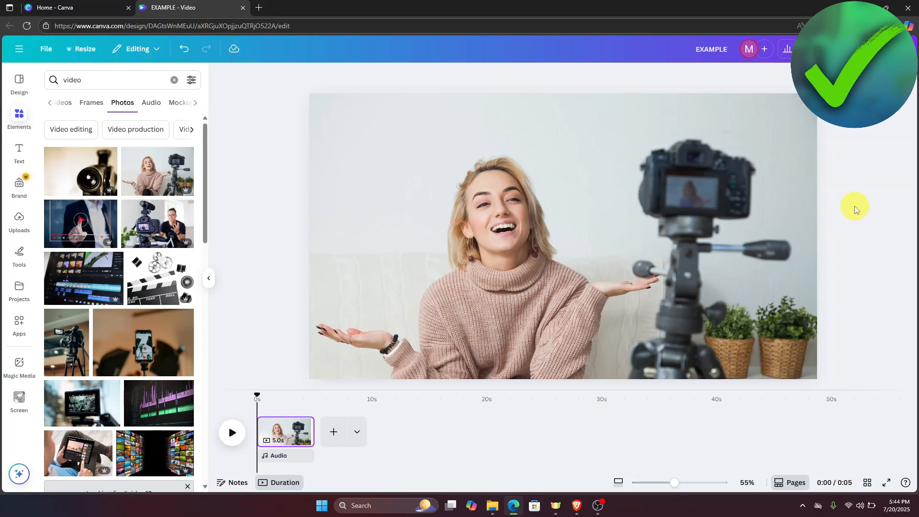
{"action": "mouse_move", "coordinate": [702, 206]}
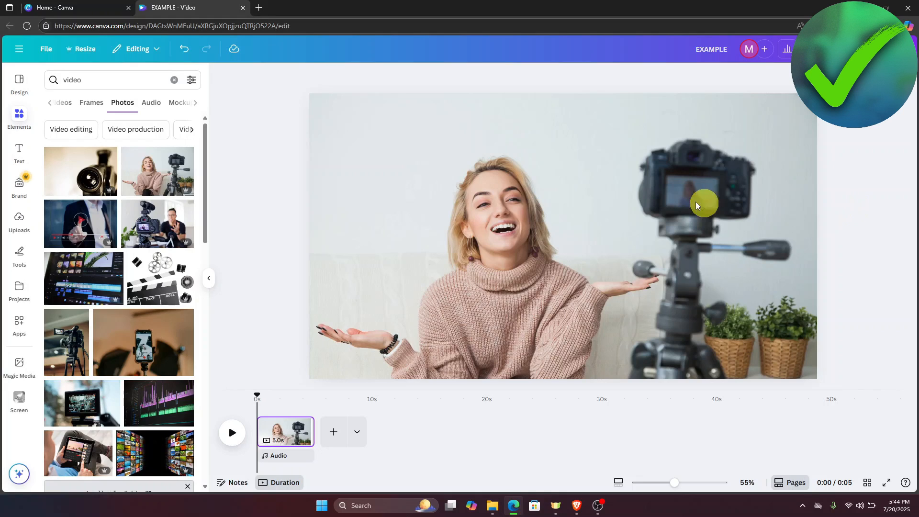
Select the woman-and-camera photo on the canvas so its image toolbar appears
{"action": "left_click", "coordinate": [703, 204]}
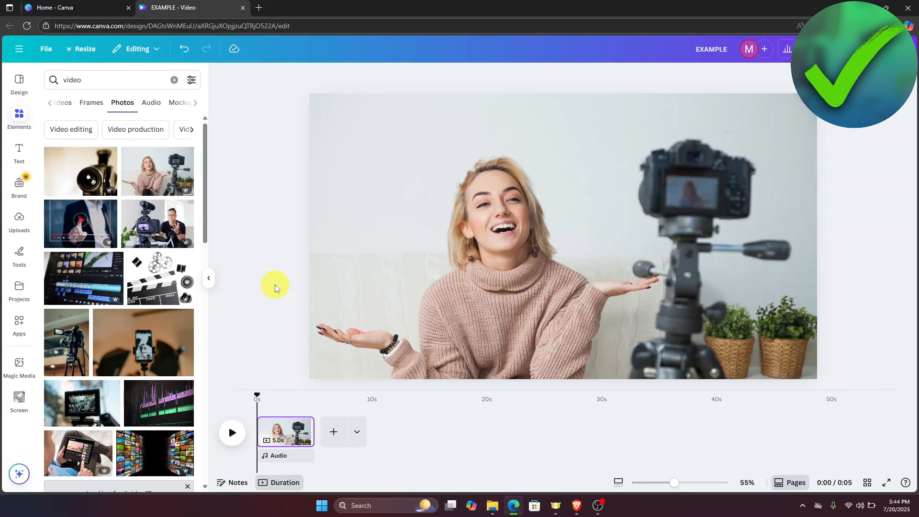
{"action": "mouse_move", "coordinate": [369, 283]}
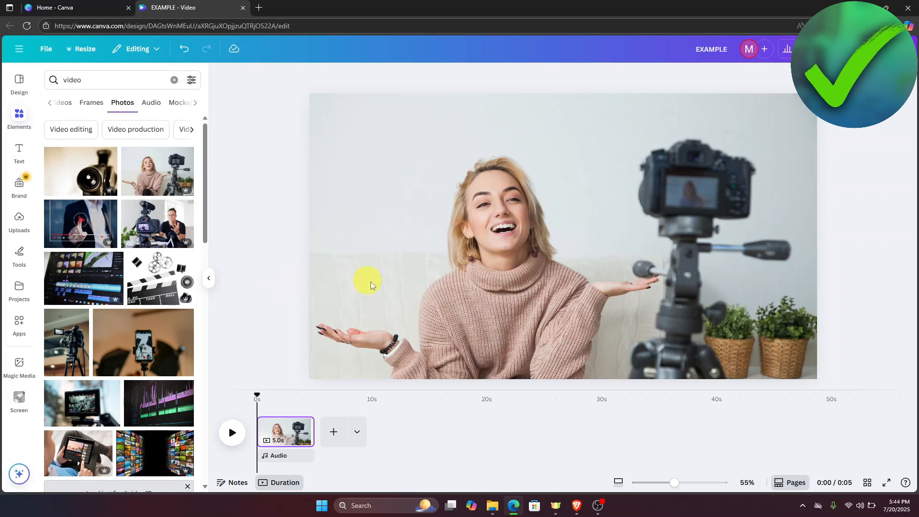
{"action": "left_click", "coordinate": [370, 281]}
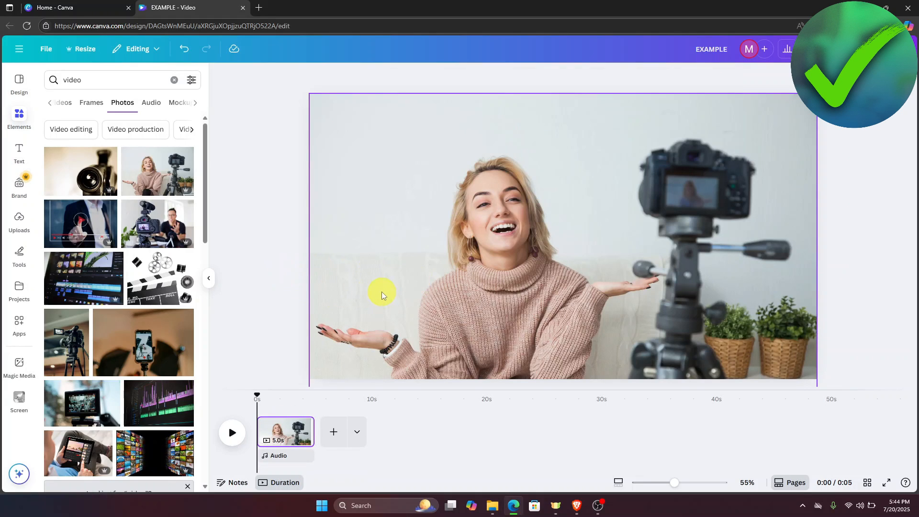
{"action": "left_click", "coordinate": [557, 234]}
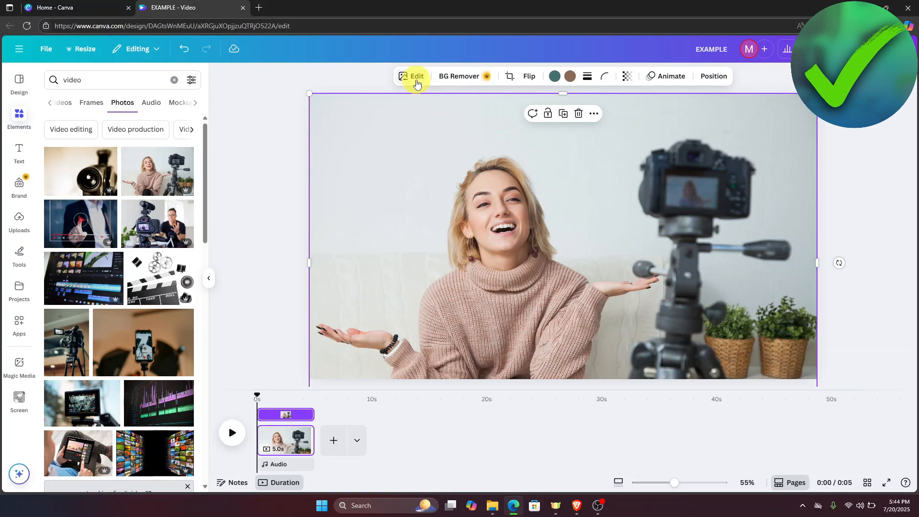
Show the Image panel with its filters and effects for the selected photo
{"action": "left_click", "coordinate": [417, 76]}
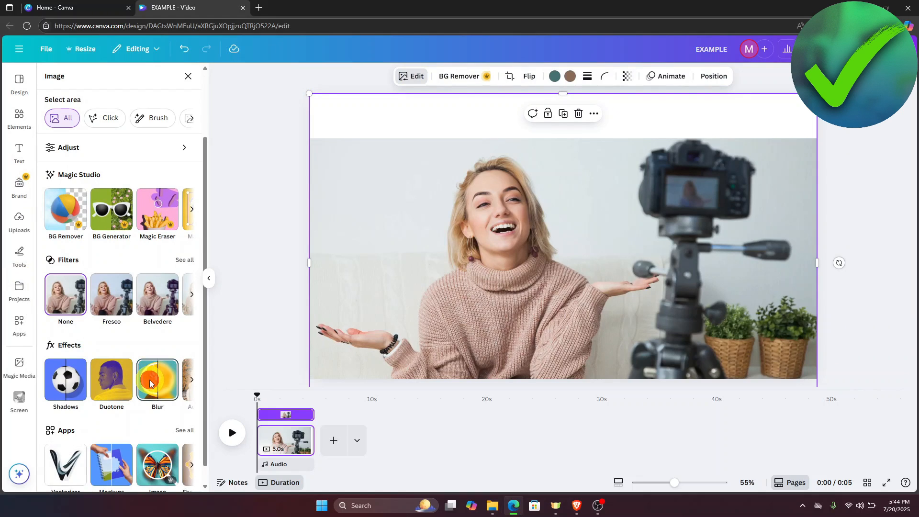
{"action": "left_click", "coordinate": [157, 380]}
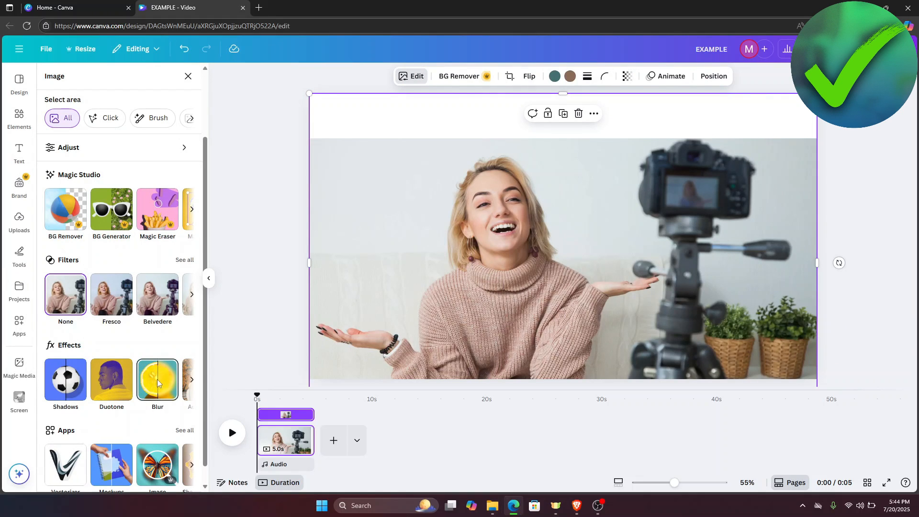
Brush blur over the woman's face and the centre strip of her sweater
{"action": "left_click", "coordinate": [157, 380]}
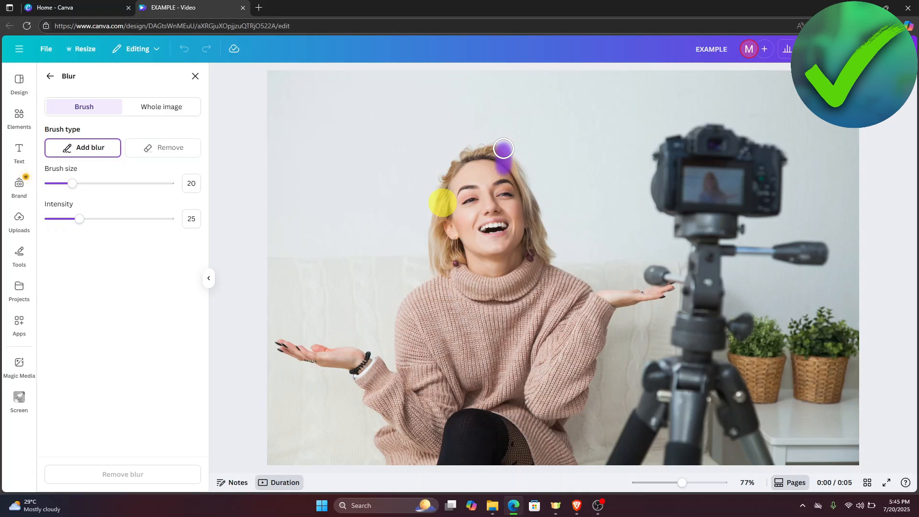
{"action": "left_click_drag", "start_coordinate": [502, 149], "coordinate": [451, 170]}
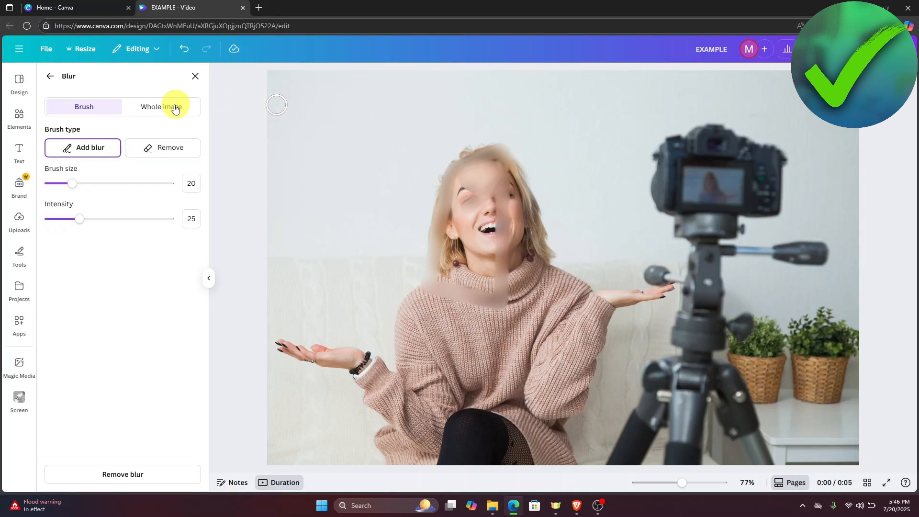
Blur the whole image at intensity 26 and show the Share options with Download
{"action": "left_click", "coordinate": [168, 110]}
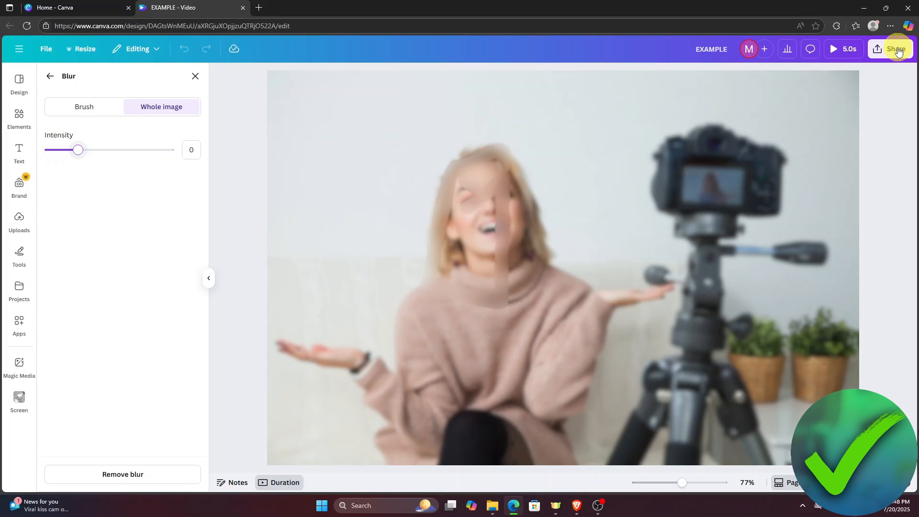
{"action": "left_click", "coordinate": [895, 49]}
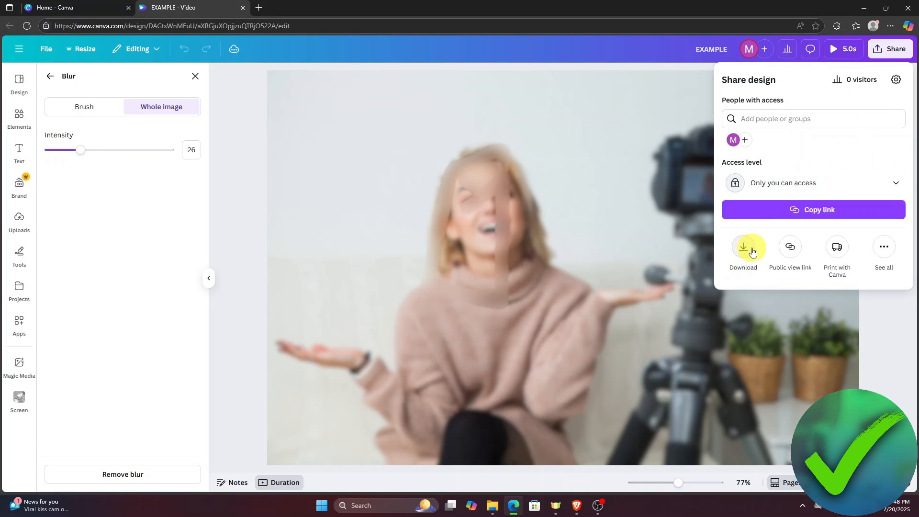